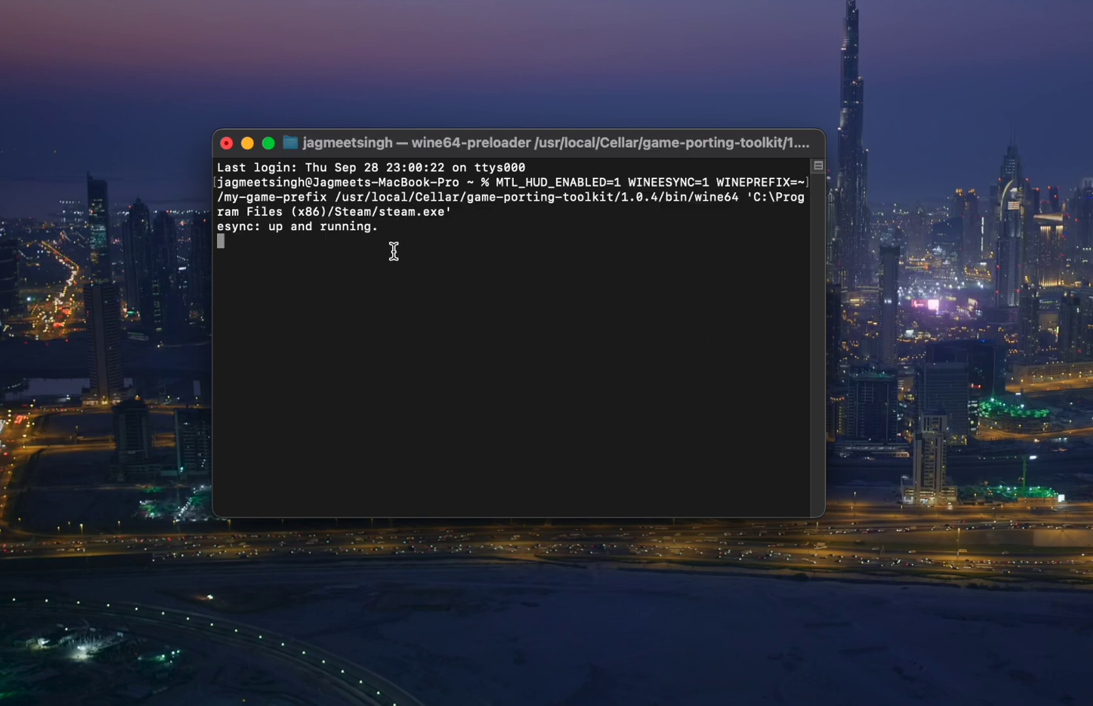
Step: Run the MTL_HUD_ENABLED=1 WINEESYNC=1 wine64 steam.exe command, then close the Steam store window
key(Return)
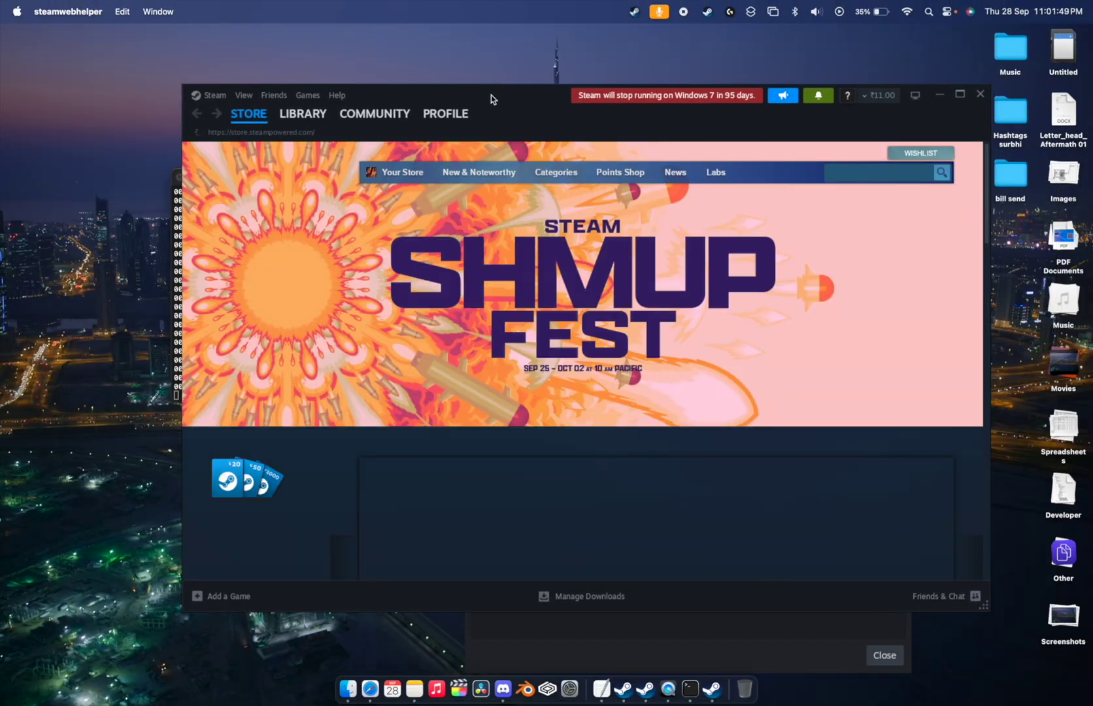
click(981, 95)
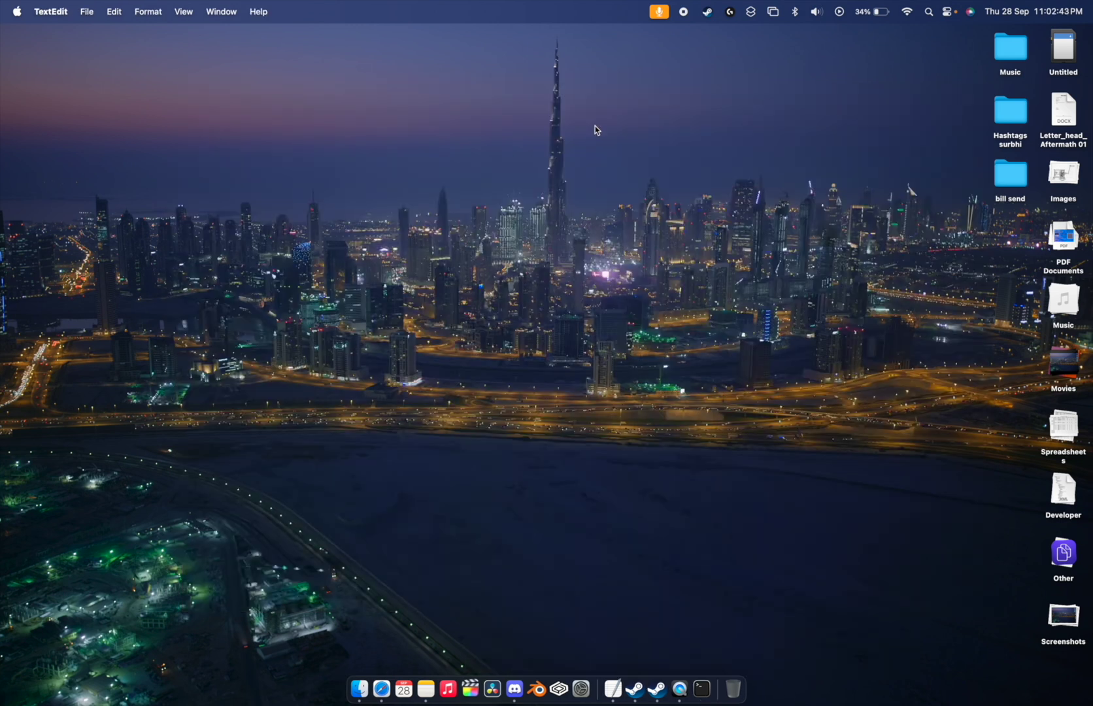
click(700, 689)
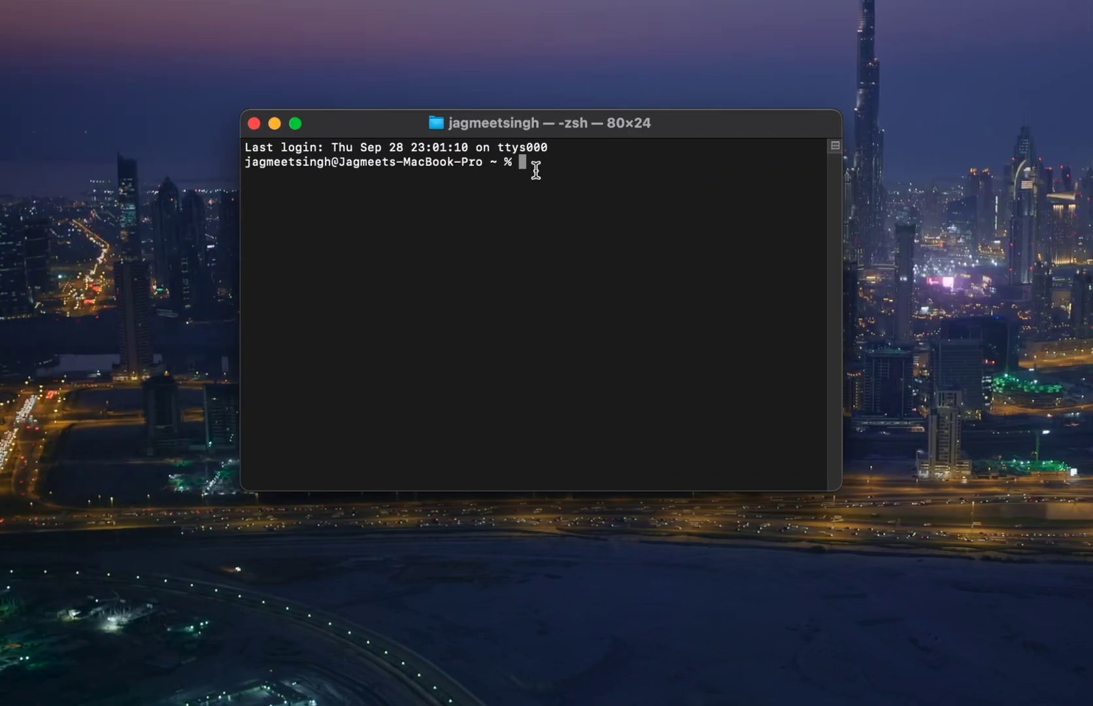
Step: Run wine64 on steam.exe with WINEPREFIX set to the CrossOver Steam bottle path
text(WINEPREFIX="/Users/$USER/Library/Application Support/CrossOver/Bottles/Steam/" /usr/local/Cellar/game-porting-toolkit/1.0.4/bin/wine64 'C:\Program Files (x86)/Steam/steam.exe')
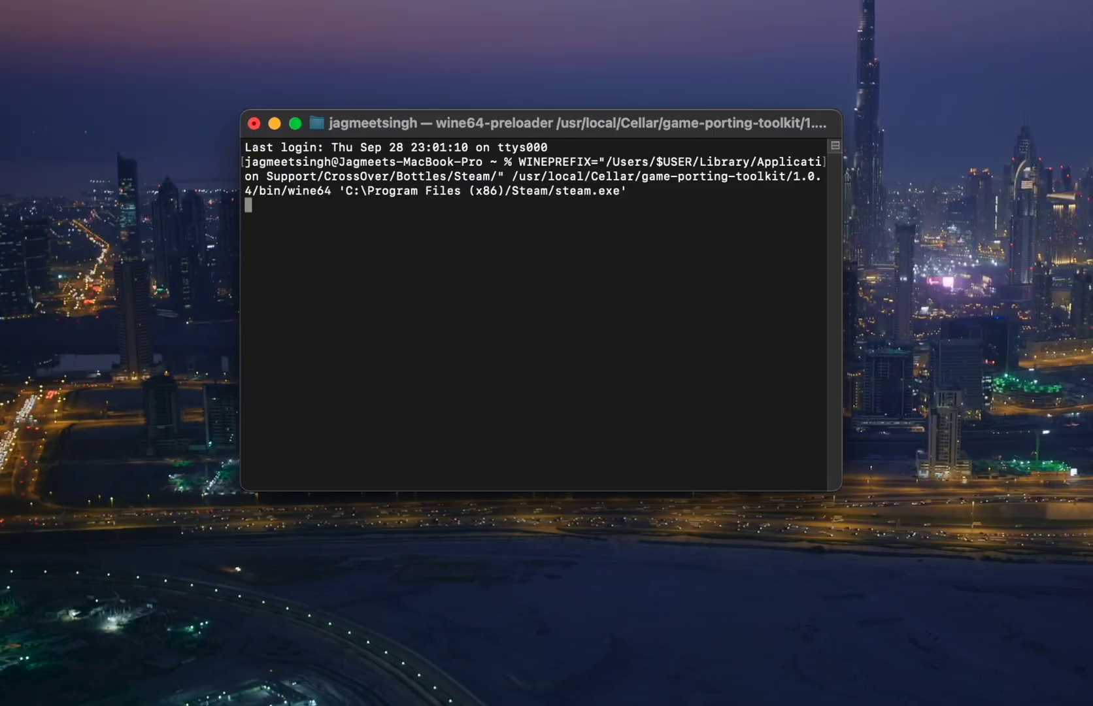